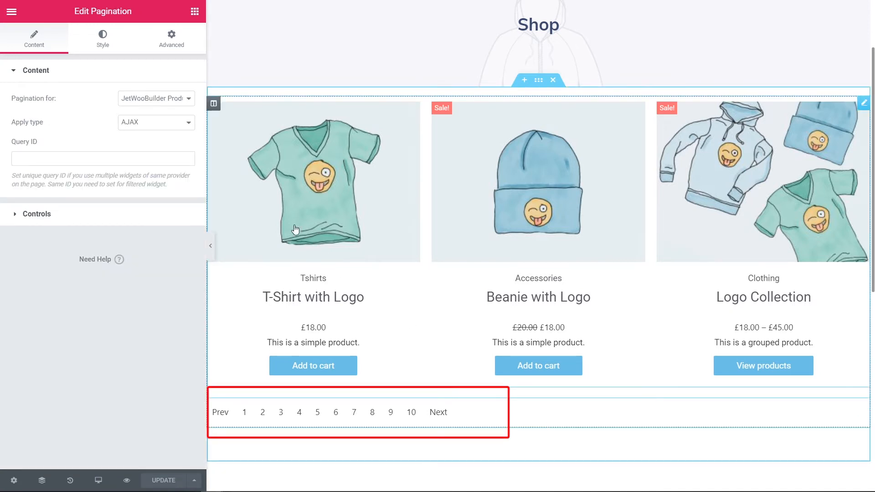
Step: Set the pagination widget's 'Pagination for' to JetWooBuilder Products Grid
click(156, 98)
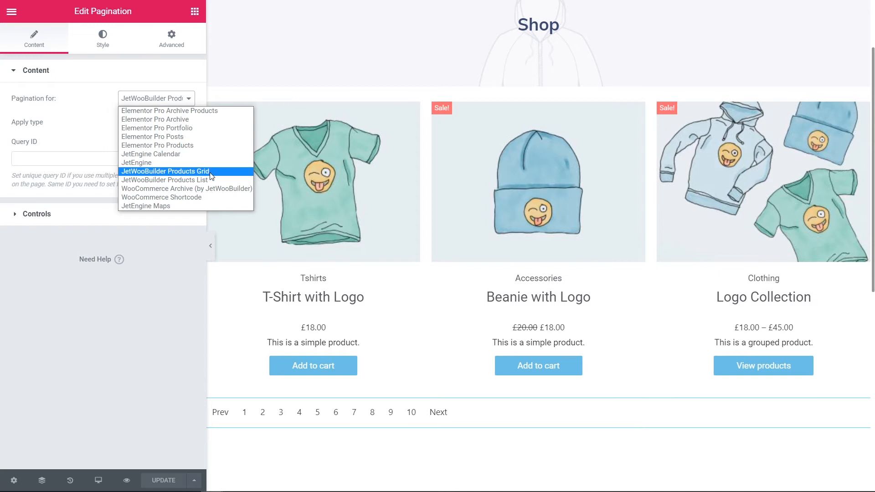
click(165, 171)
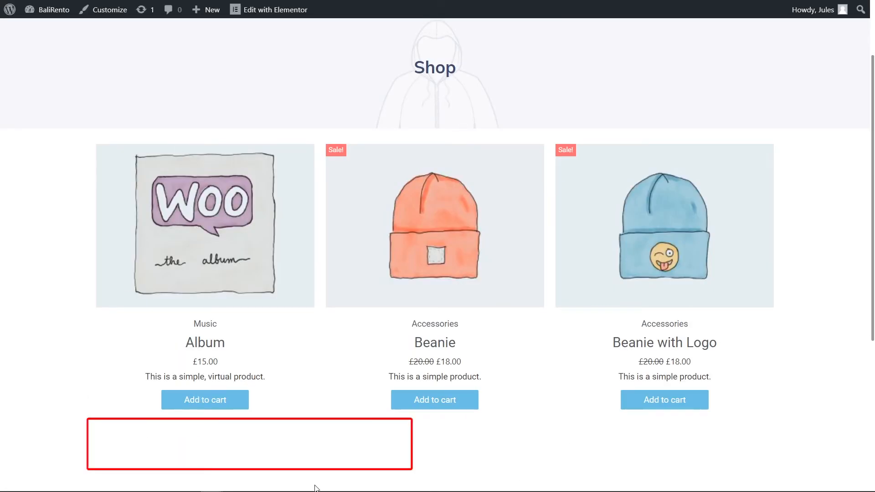
mouse_move(108, 471)
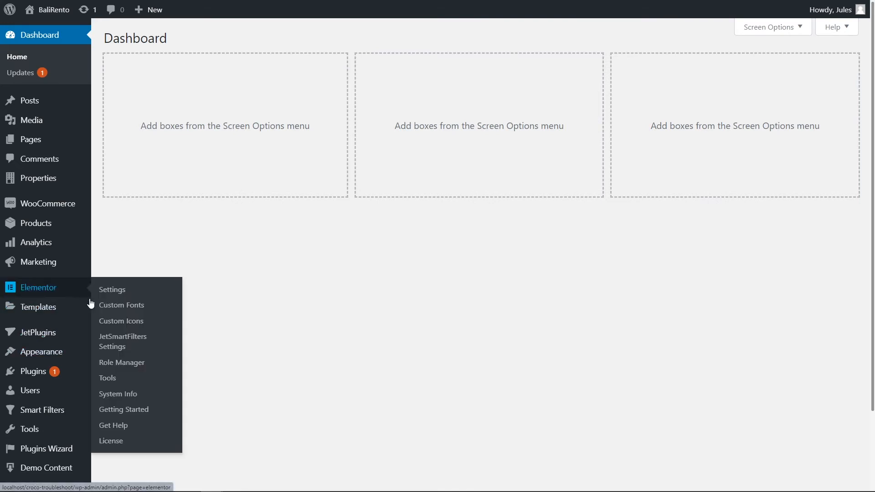
Step: In JetSmartFilters Settings, enable filters for JetWooBuilder Products Grid only and save
click(122, 341)
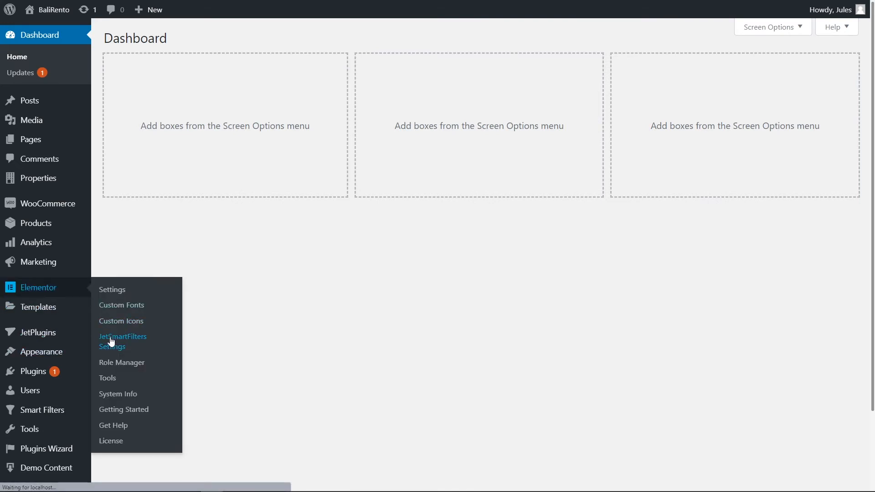
click(122, 341)
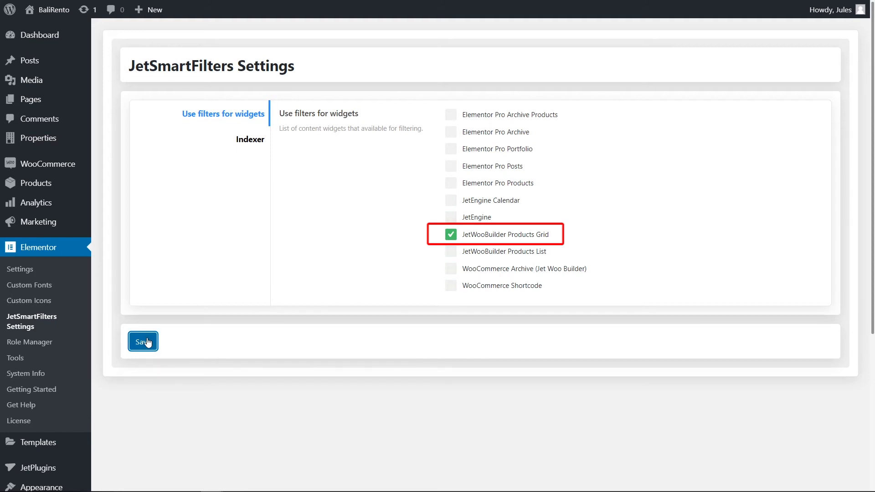
click(143, 342)
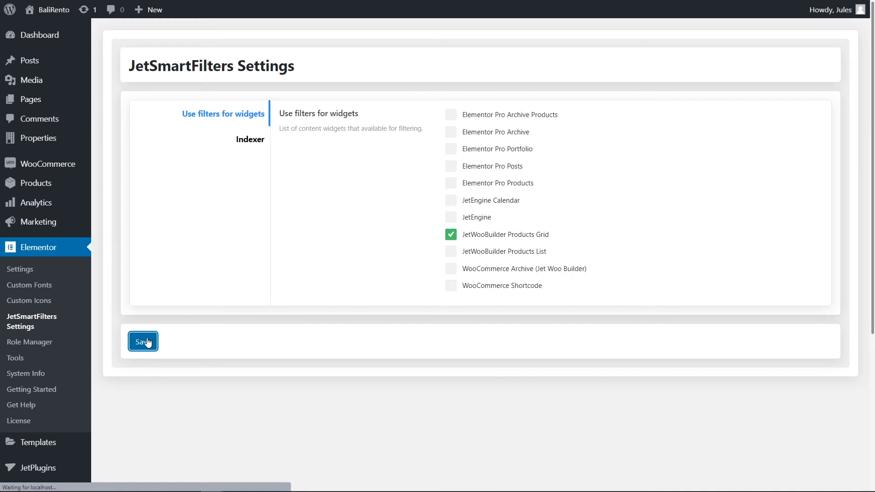
click(143, 341)
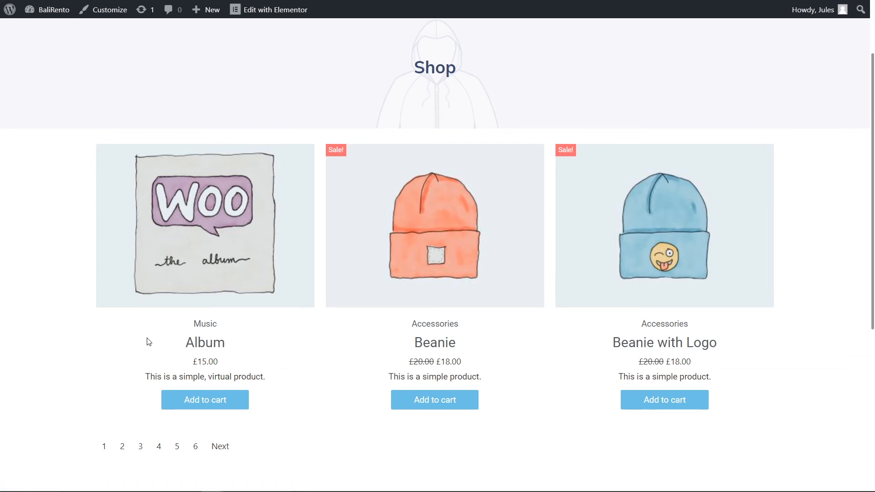
Step: On the live shop page, go to the next pagination page showing Belt, Booking and Cap
scroll(down, 3)
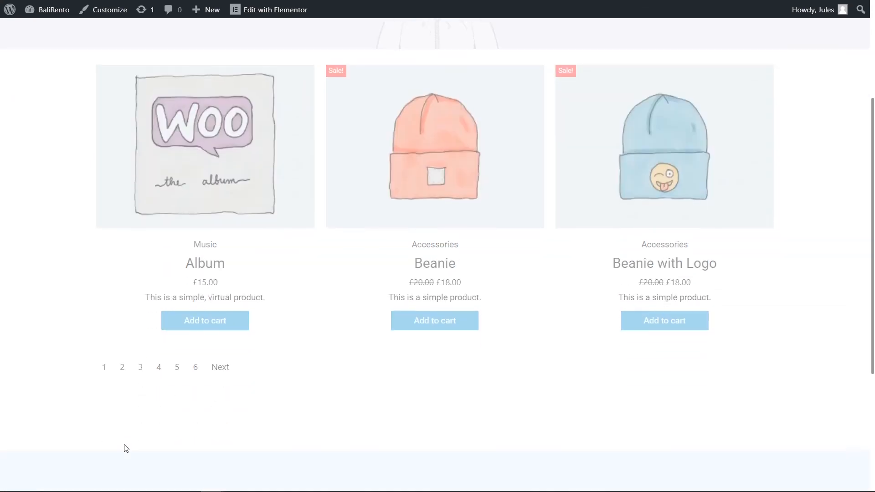
click(220, 366)
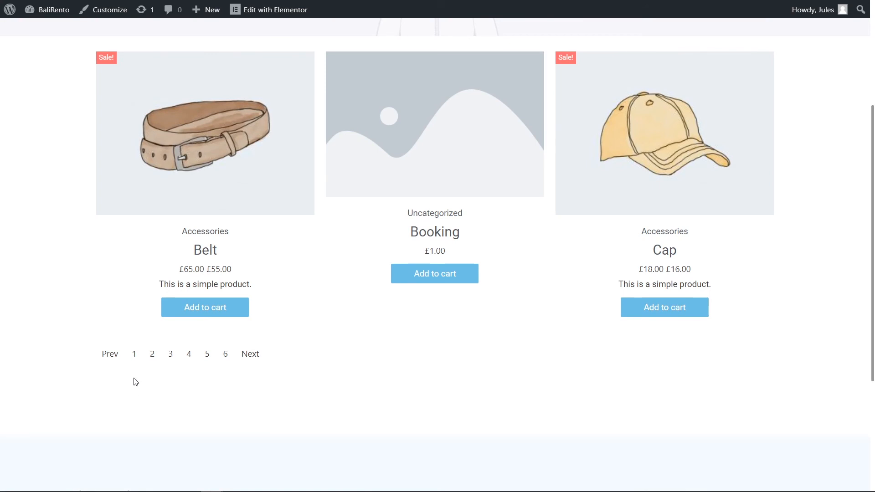
scroll(down, 3)
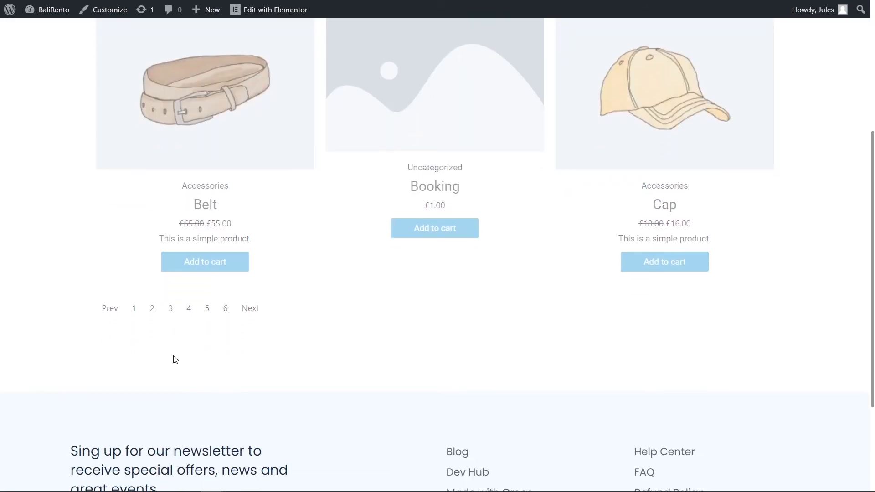